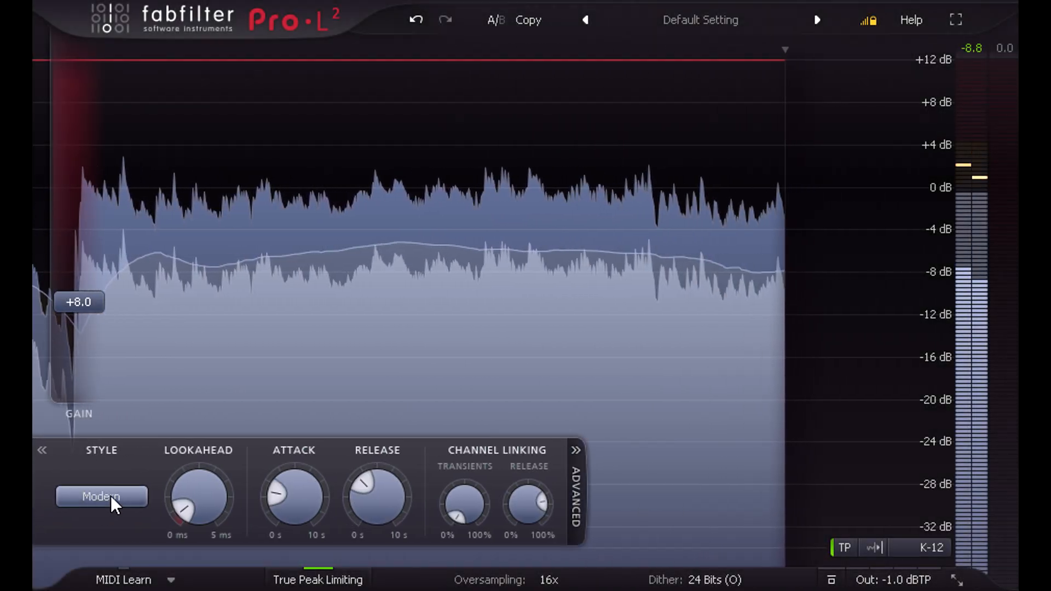
Switch the meter scale to Loudness so readings show in LUFS
{"action": "left_click", "coordinate": [101, 497]}
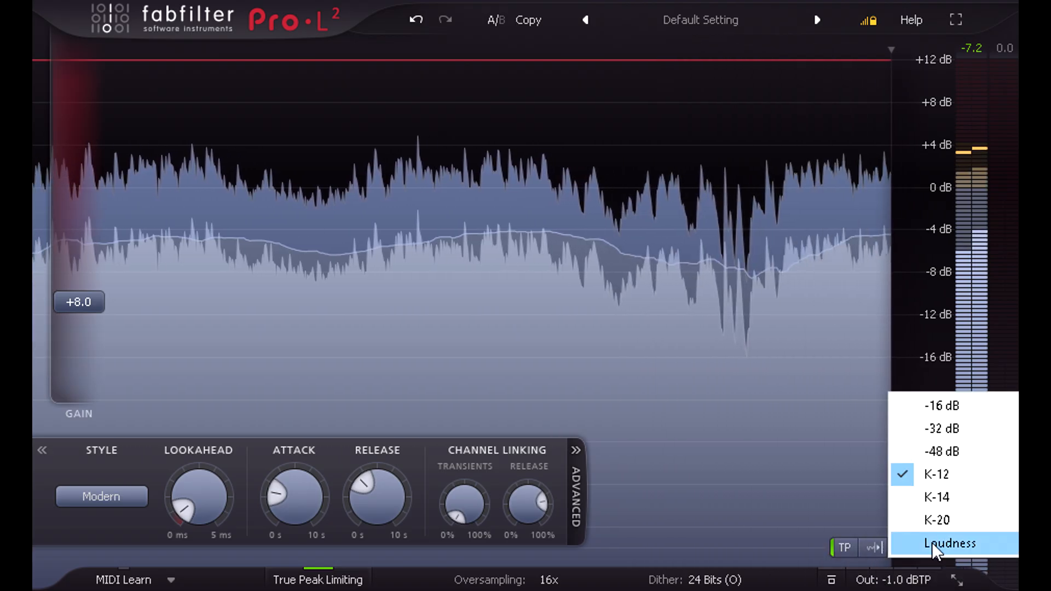
{"action": "left_click", "coordinate": [945, 543]}
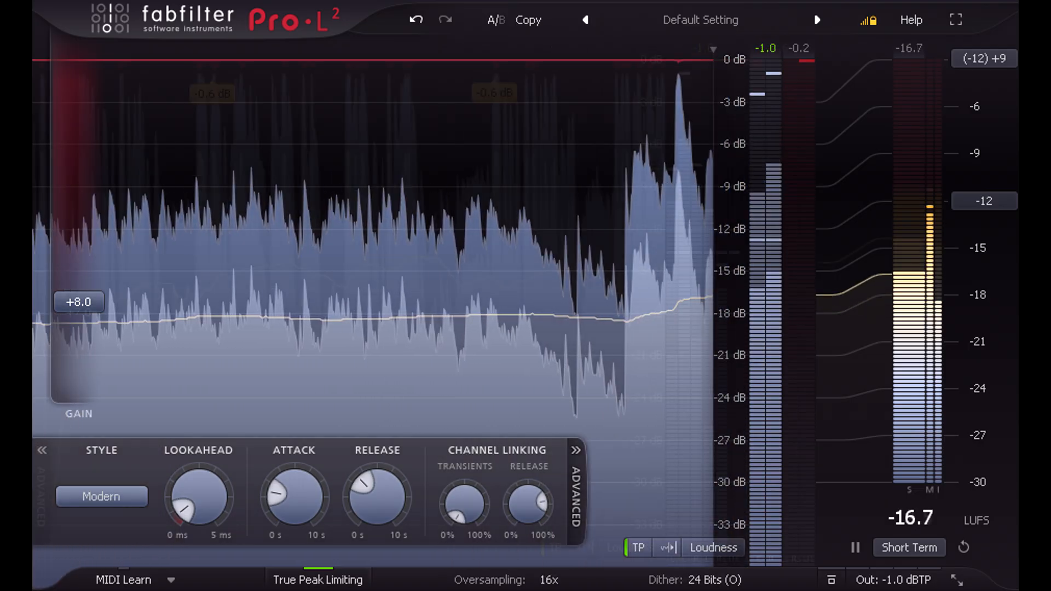
{"action": "left_click", "coordinate": [42, 450]}
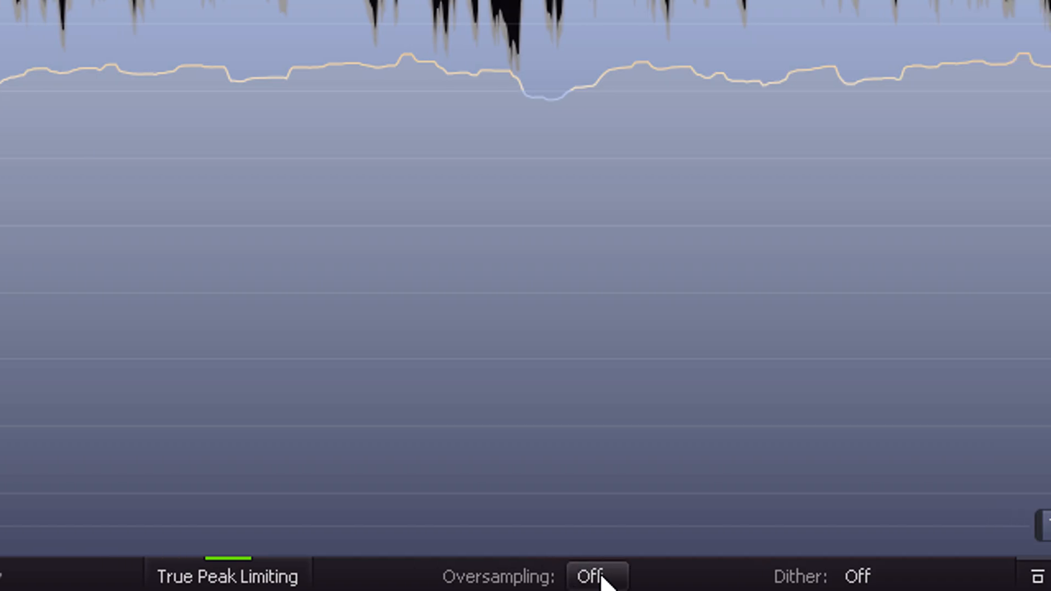
Set oversampling to 32x, then settle on 16x (CPU-intensive)
{"action": "left_click", "coordinate": [596, 575]}
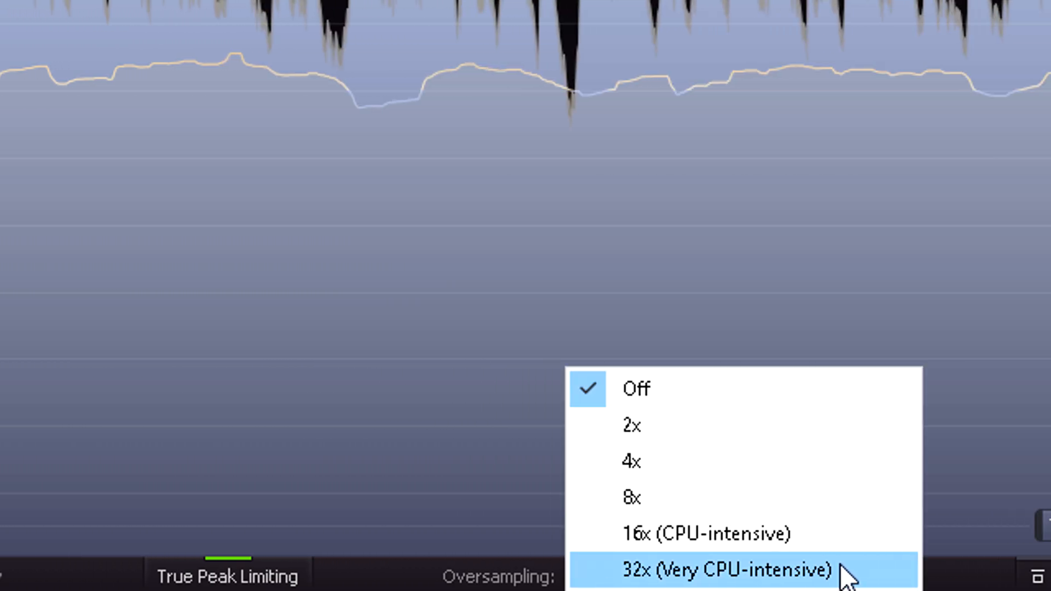
{"action": "left_click", "coordinate": [701, 570]}
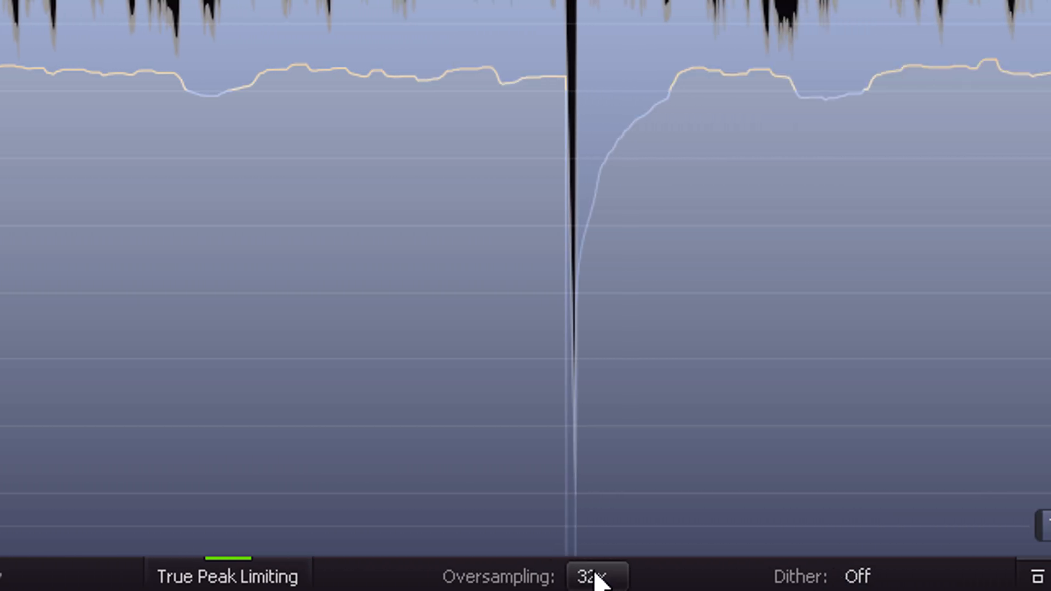
{"action": "left_click", "coordinate": [592, 576]}
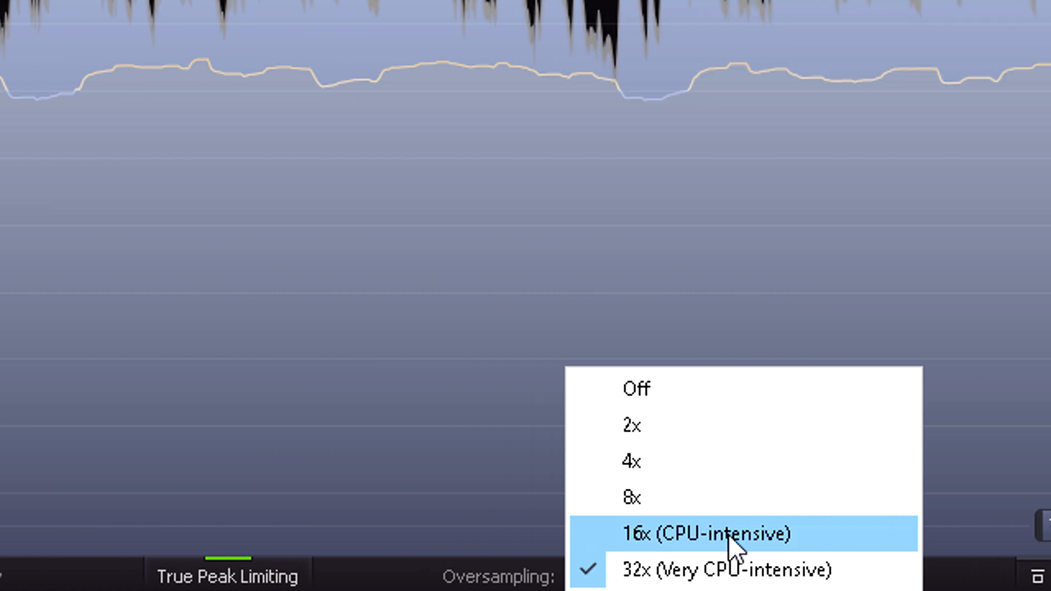
{"action": "left_click", "coordinate": [702, 533]}
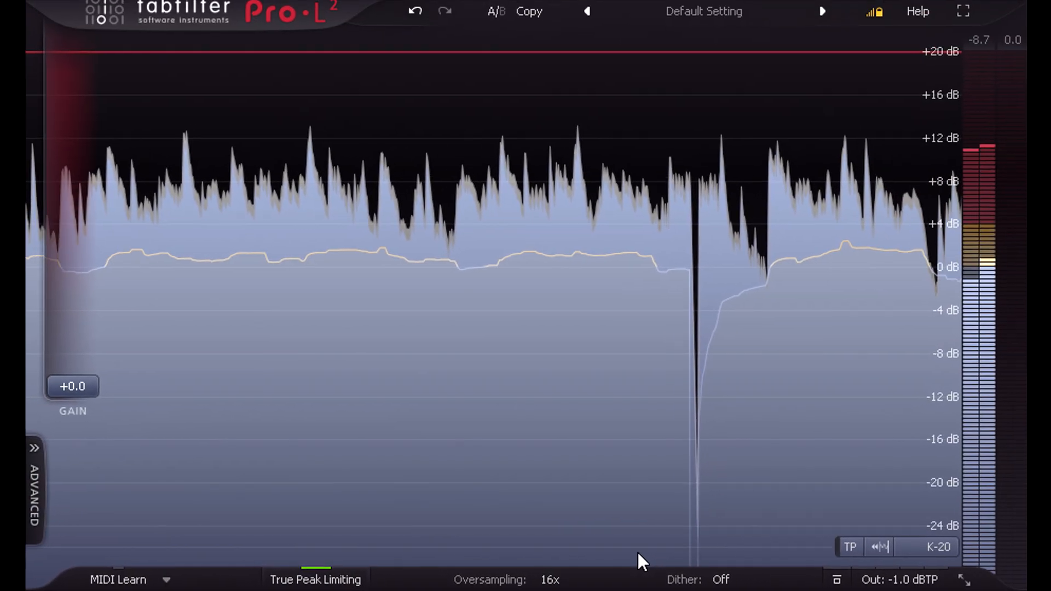
Show loudness metering in LUFS and measure Integrated instead of Short Term
{"action": "left_click", "coordinate": [938, 547]}
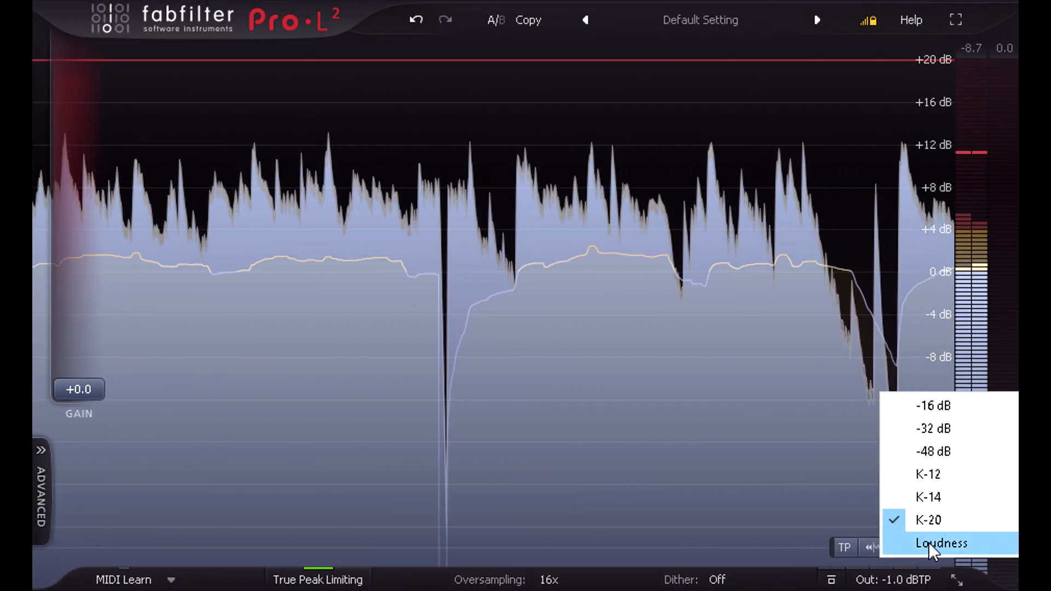
{"action": "left_click", "coordinate": [940, 543]}
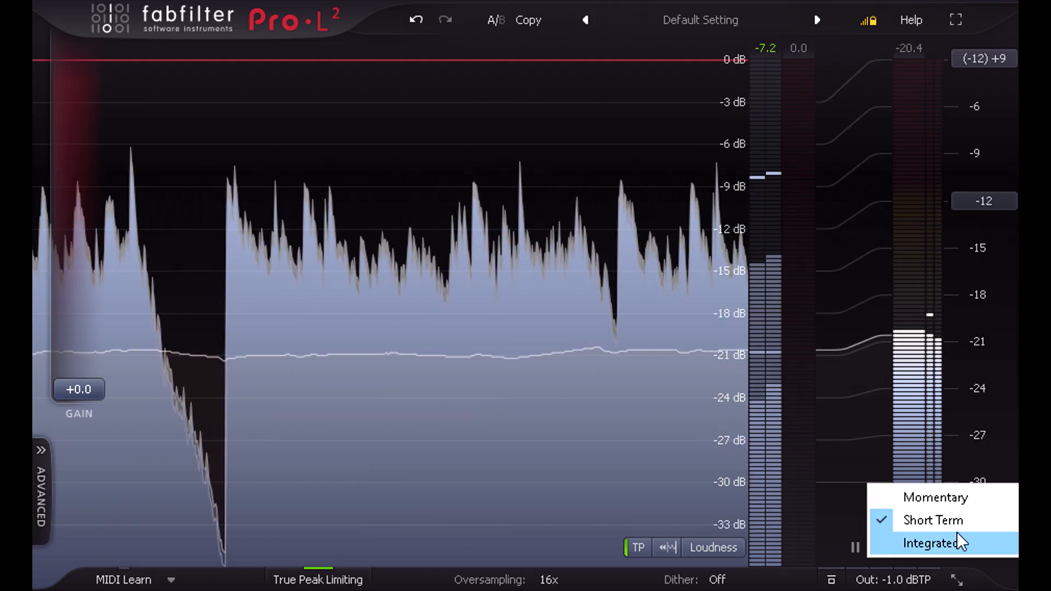
{"action": "left_click", "coordinate": [935, 497]}
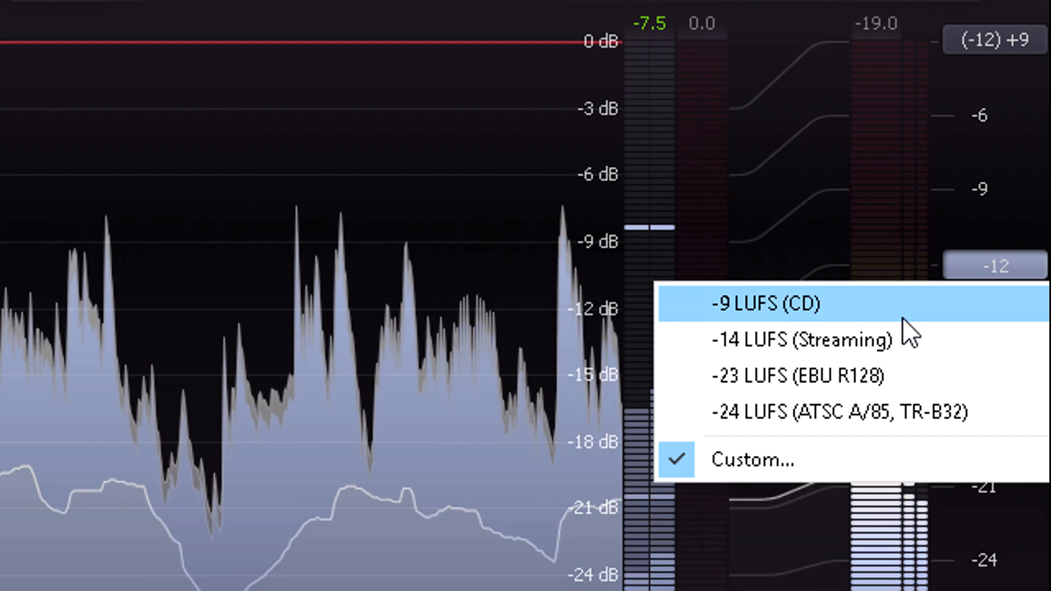
Set the loudness target preset to -9 LUFS (CD)
{"action": "left_click", "coordinate": [769, 303]}
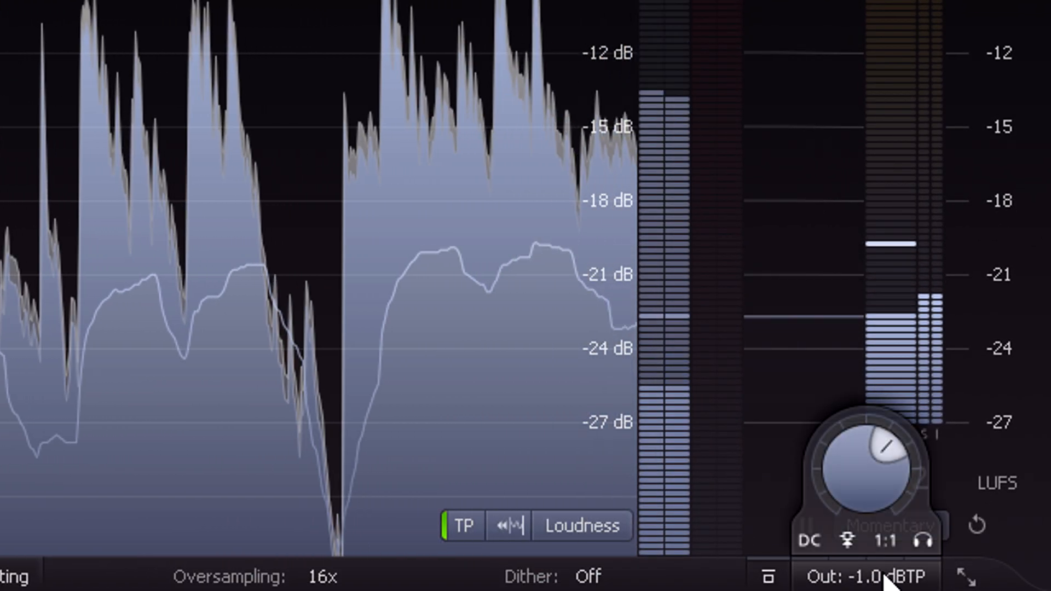
{"action": "left_click", "coordinate": [888, 540]}
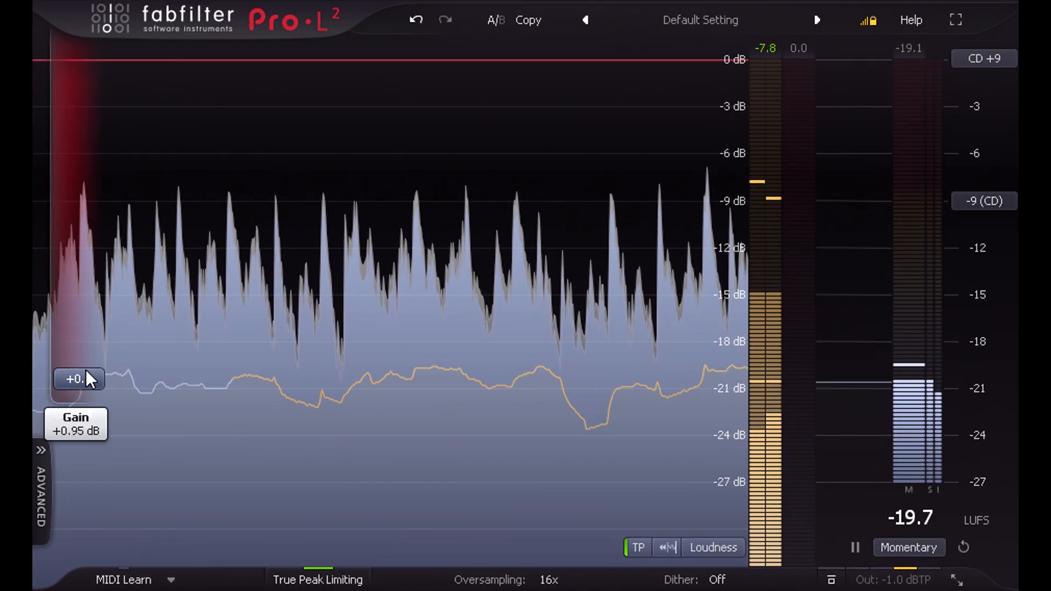
Raise the input gain stepwise from about +8 dB to roughly +11 dB
{"action": "left_click_drag", "start_coordinate": [76, 378], "coordinate": [77, 298]}
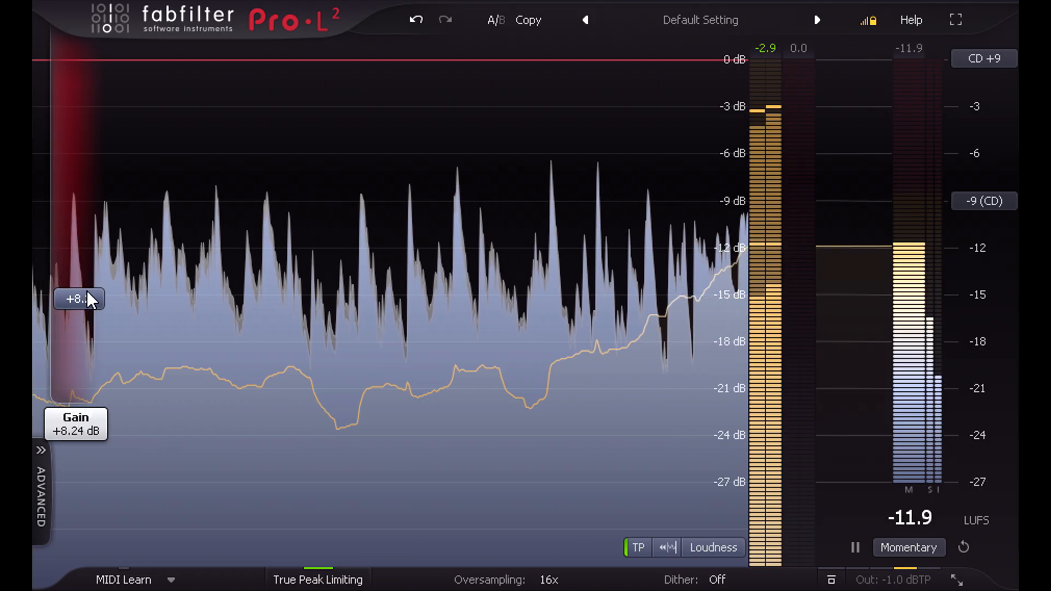
{"action": "left_click_drag", "start_coordinate": [78, 299], "coordinate": [79, 287]}
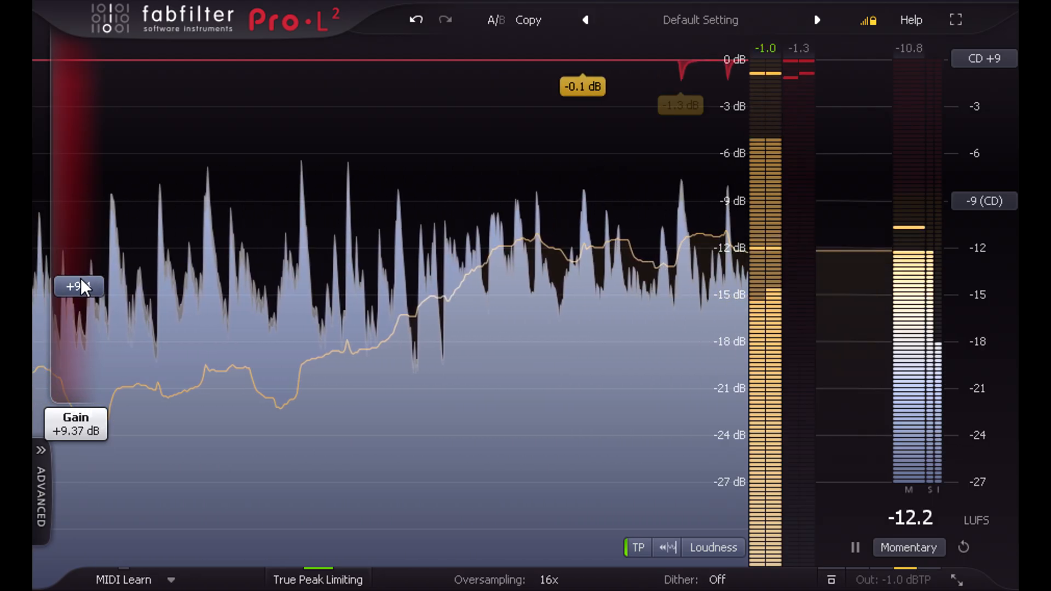
{"action": "left_click_drag", "start_coordinate": [79, 285], "coordinate": [79, 277]}
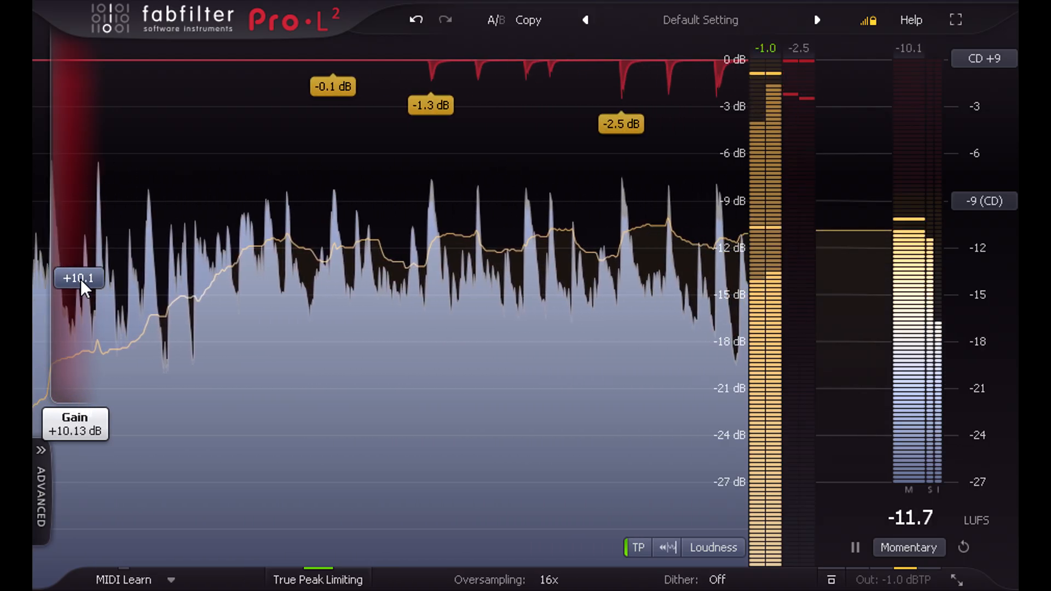
{"action": "left_click_drag", "start_coordinate": [79, 281], "coordinate": [92, 272]}
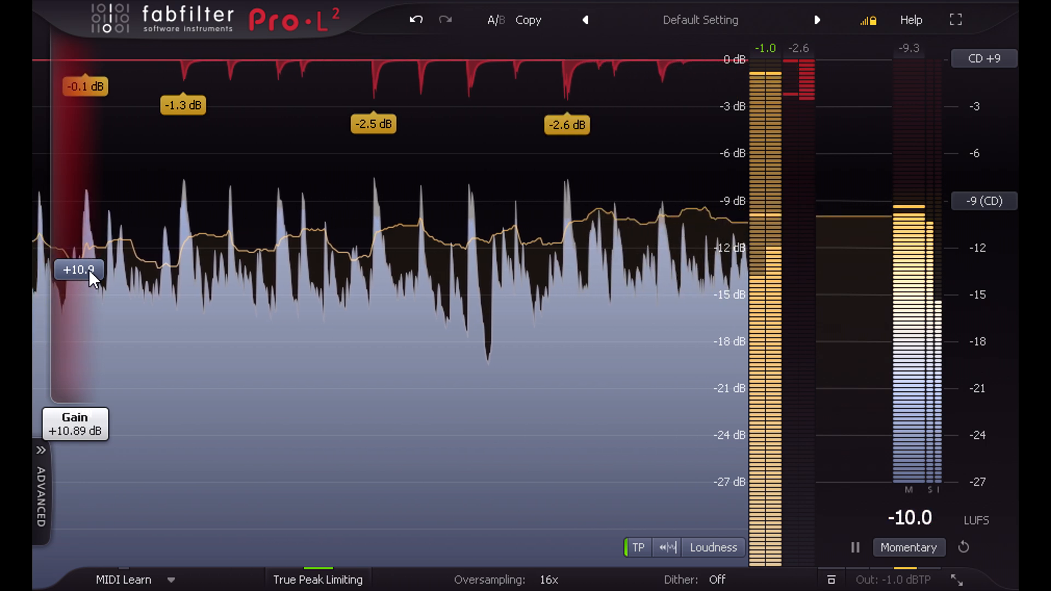
{"action": "left_click_drag", "start_coordinate": [79, 269], "coordinate": [79, 262]}
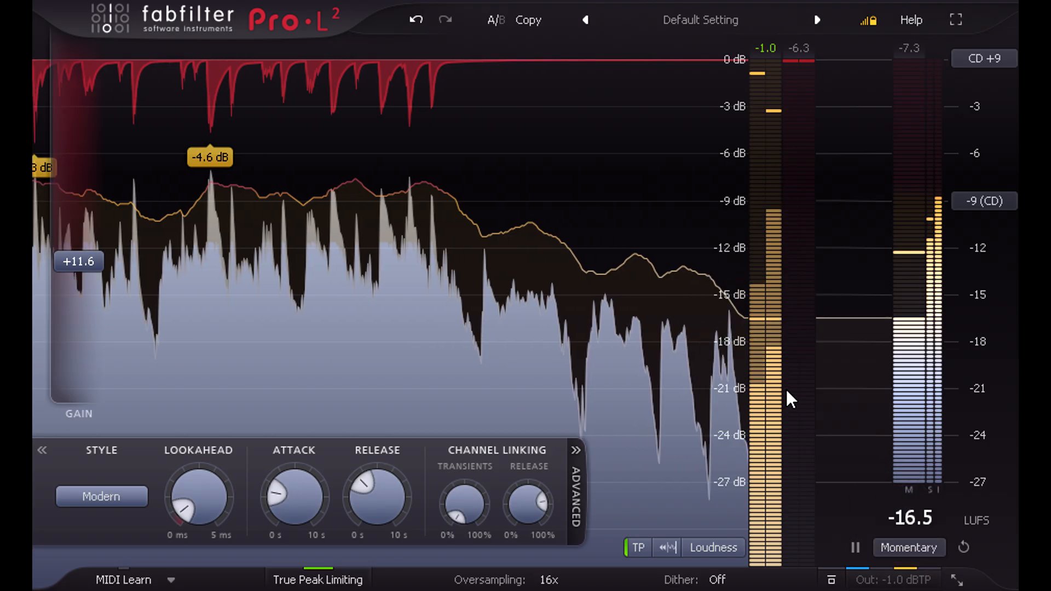
Switch the loudness target to a custom -12 LUFS and pull input gain back to about +9.1 dB
{"action": "left_click", "coordinate": [983, 201]}
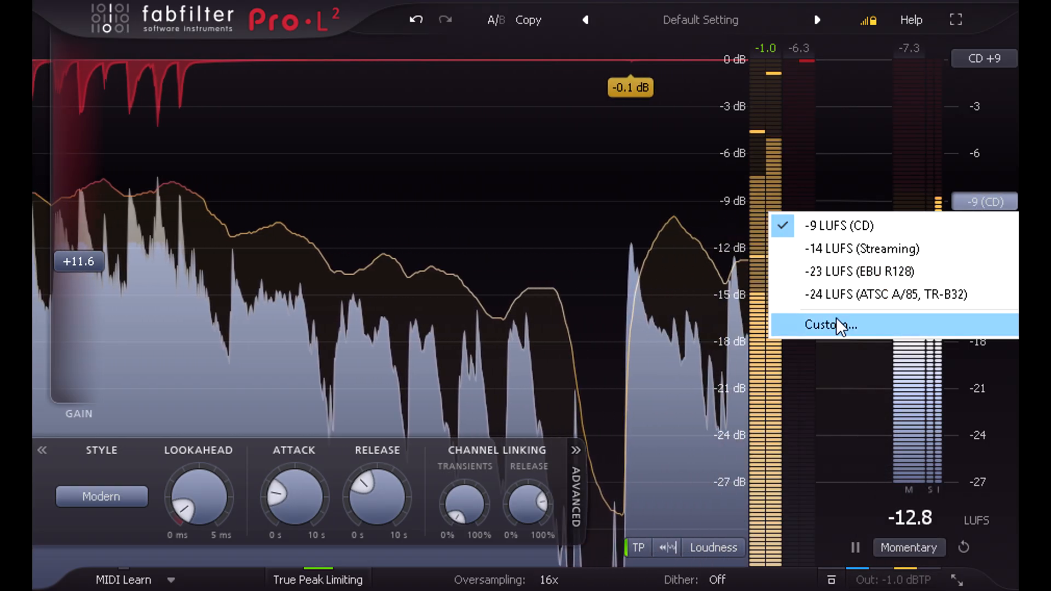
{"action": "left_click", "coordinate": [830, 324]}
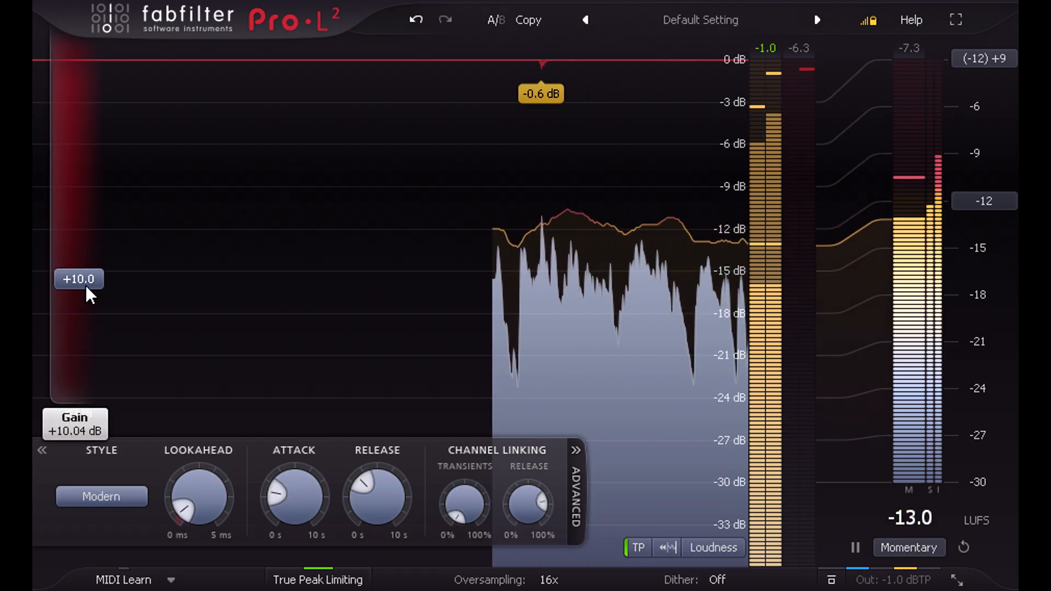
{"action": "left_click_drag", "start_coordinate": [78, 280], "coordinate": [79, 288]}
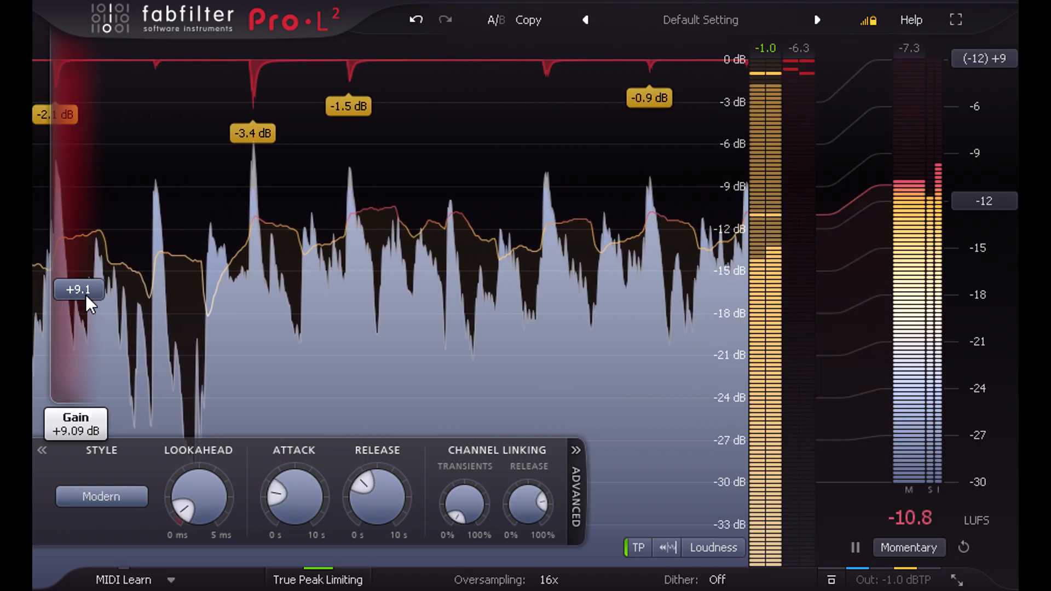
Change the limiting style from the Style list to Bus
{"action": "left_click", "coordinate": [100, 496]}
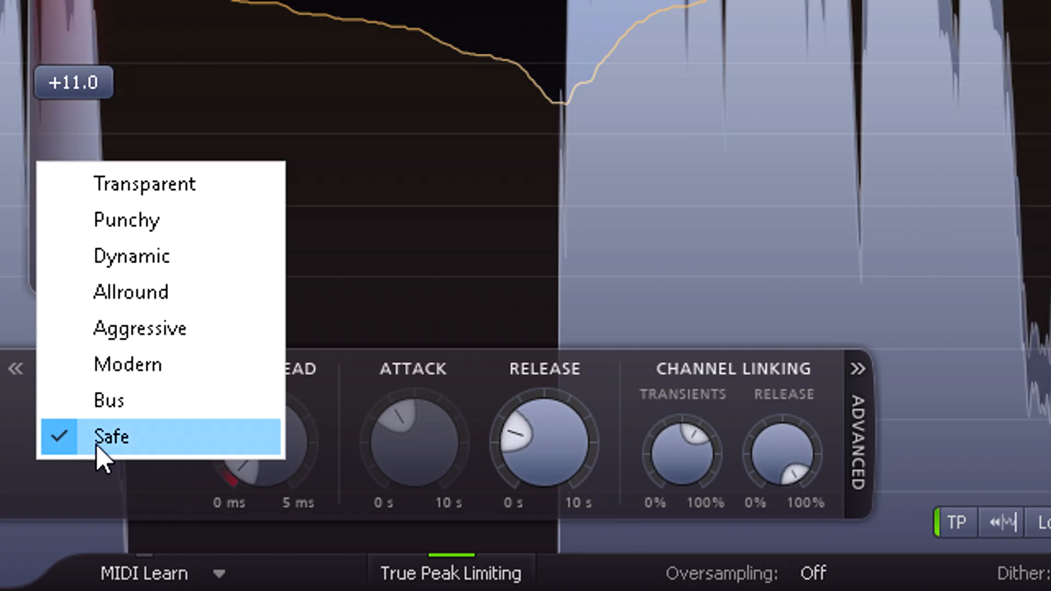
{"action": "left_click", "coordinate": [109, 437]}
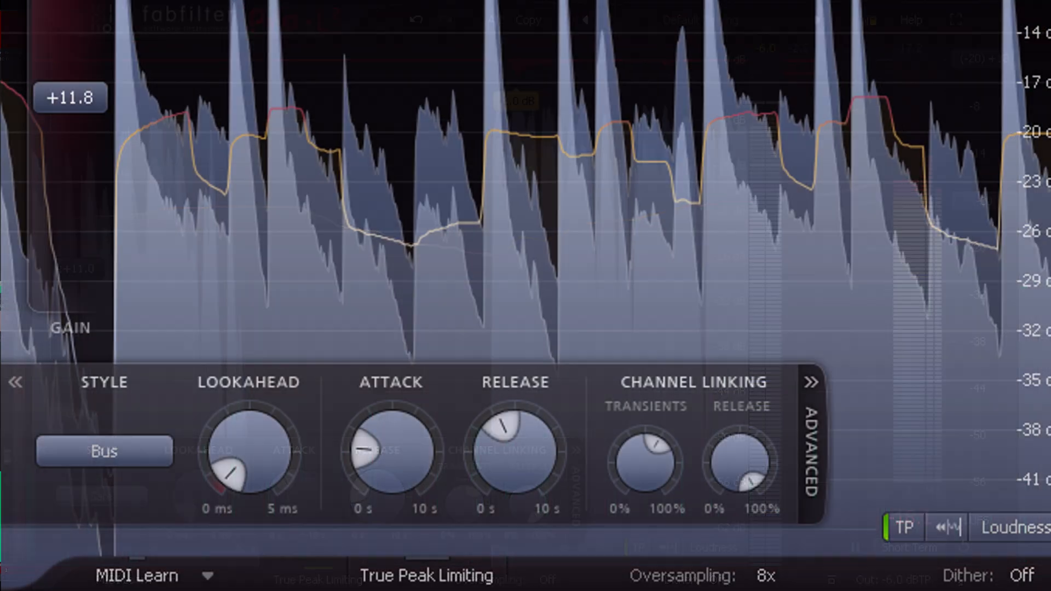
Show the output level popup with ceiling at -1.0 dBTP
{"action": "left_click", "coordinate": [103, 452]}
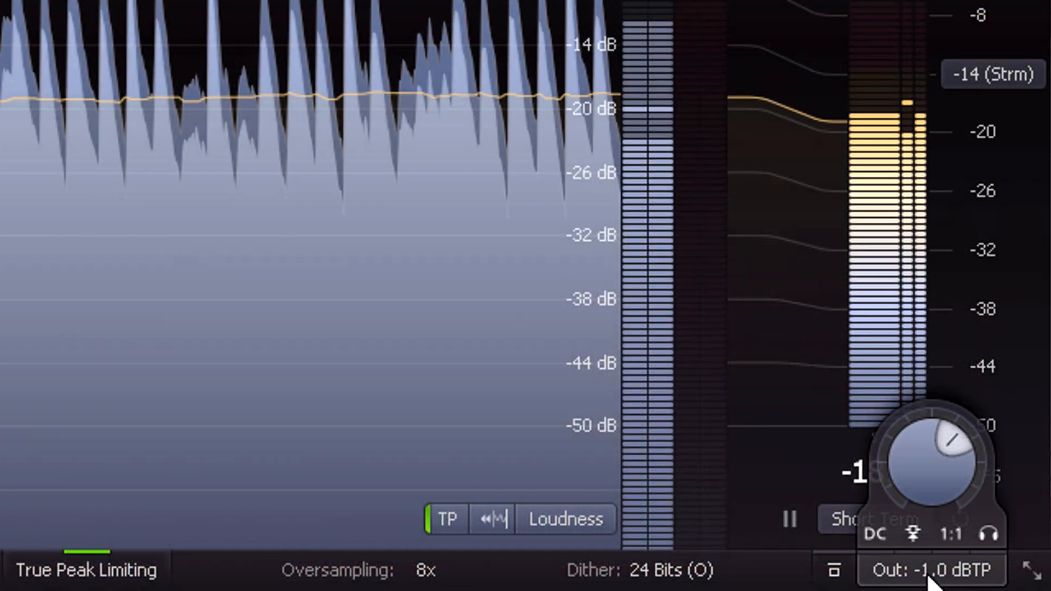
Close the output ceiling settings popup
{"action": "left_click", "coordinate": [914, 534]}
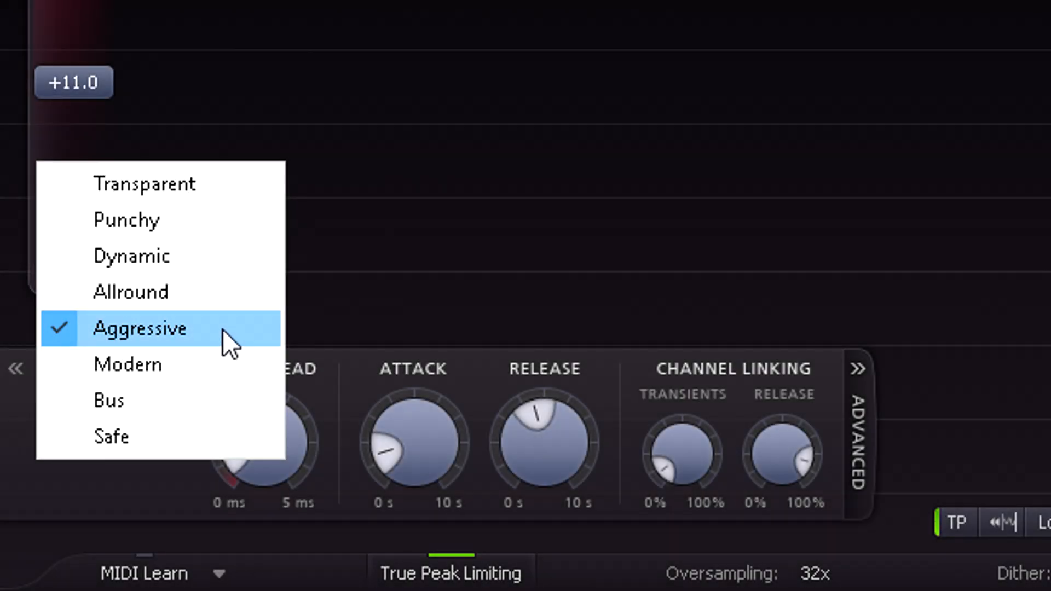
Select the Aggressive style and push input gain to about +16.4 dB
{"action": "left_click", "coordinate": [139, 329]}
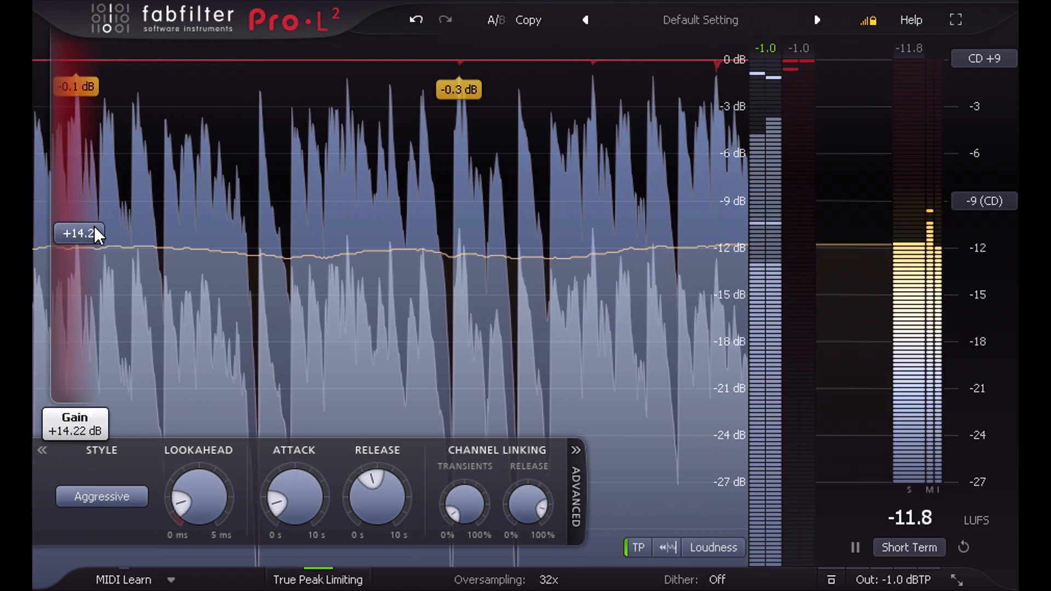
{"action": "left_click_drag", "start_coordinate": [79, 234], "coordinate": [79, 211]}
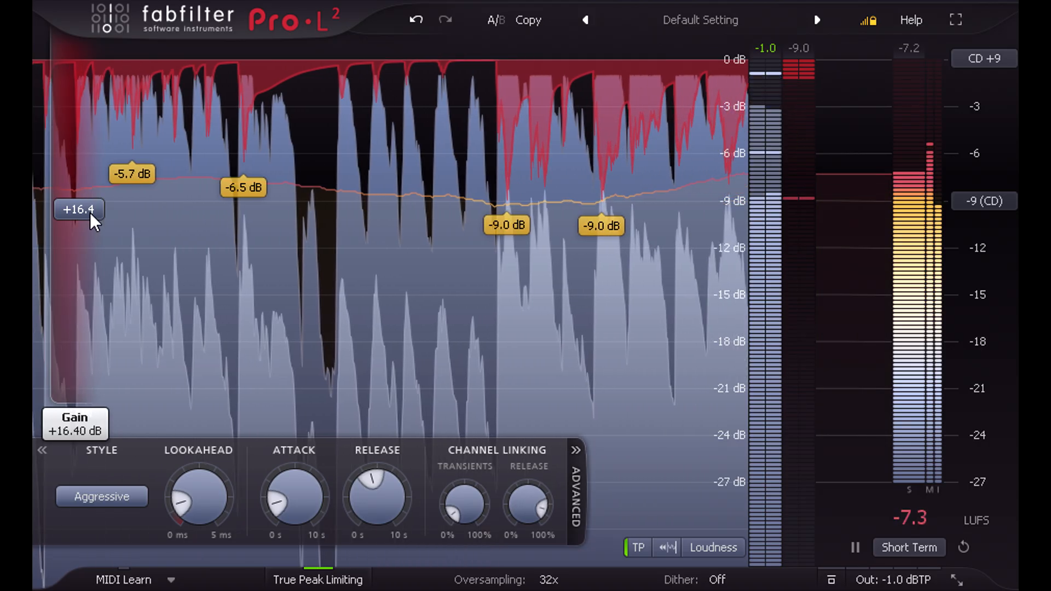
Bring gain down to +10.9 dB, lookahead to 0.64 ms, attack to 4.1 ms and adjust release
{"action": "left_click_drag", "start_coordinate": [78, 209], "coordinate": [79, 241]}
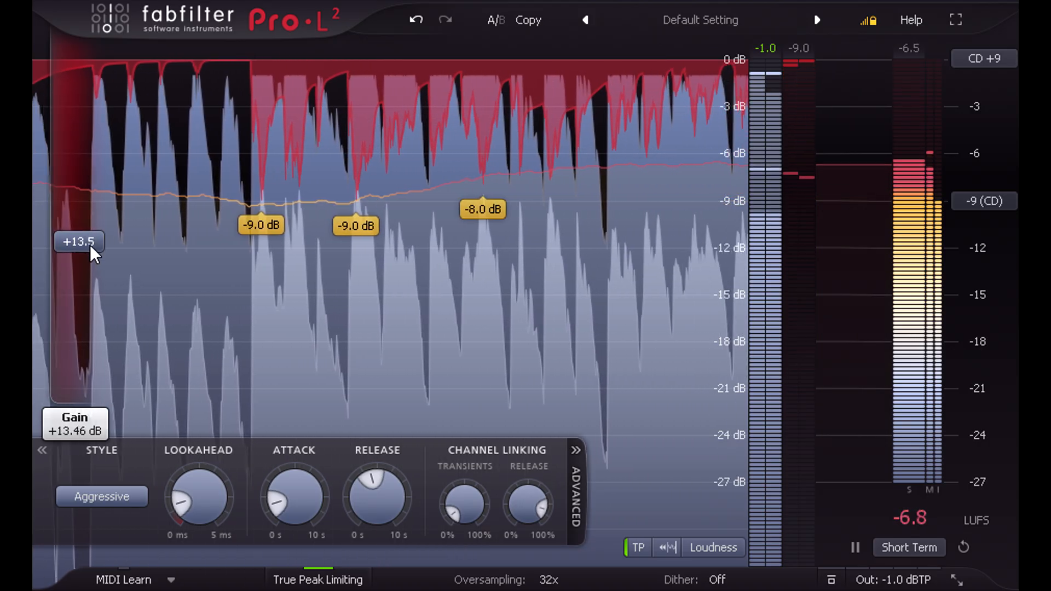
{"action": "left_click_drag", "start_coordinate": [79, 241], "coordinate": [79, 257]}
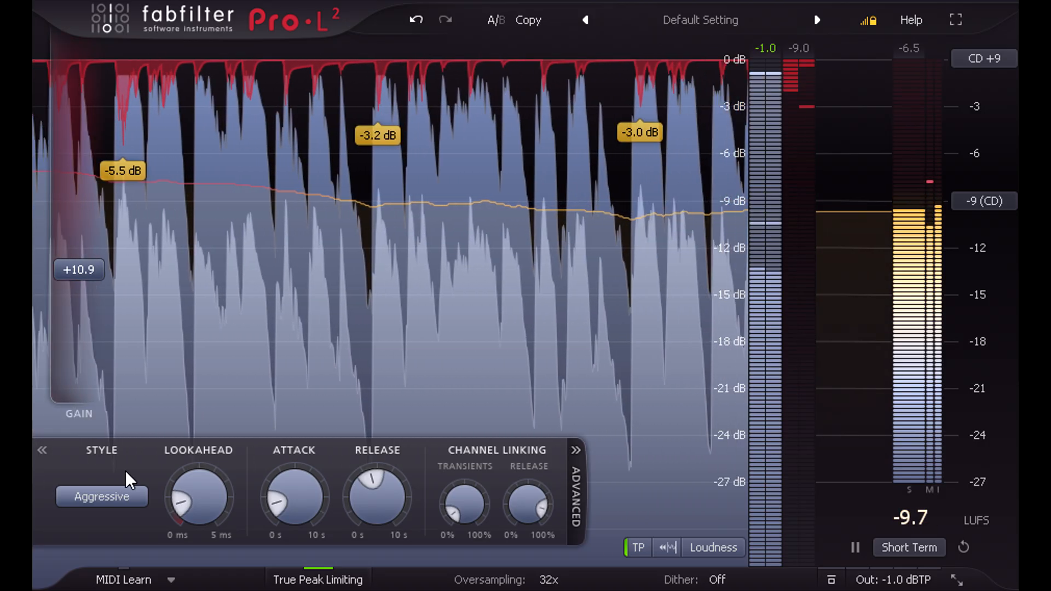
{"action": "left_click_drag", "start_coordinate": [198, 490], "coordinate": [214, 512]}
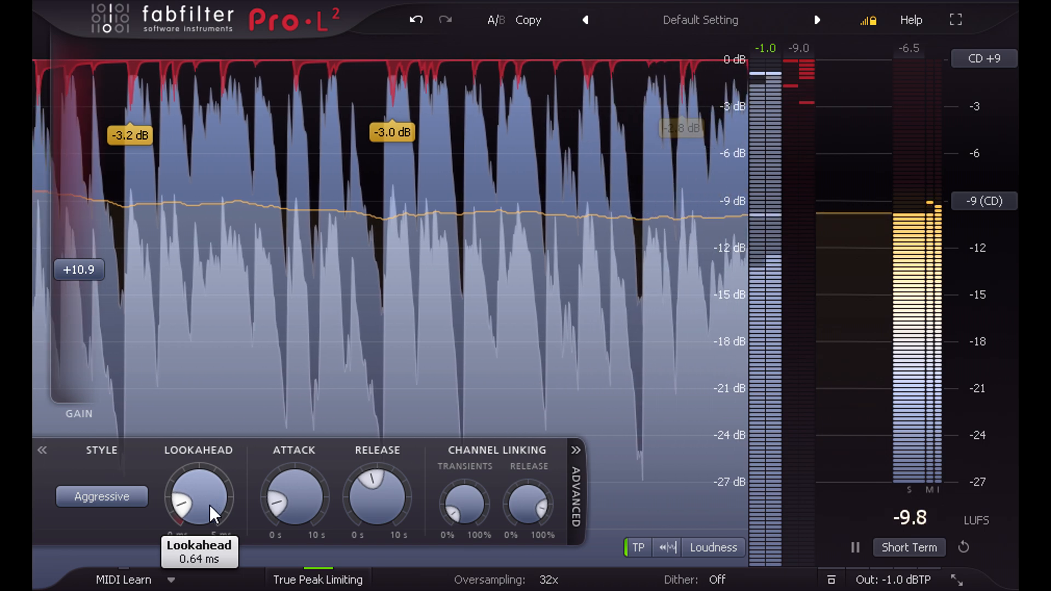
{"action": "left_click_drag", "start_coordinate": [199, 496], "coordinate": [215, 509]}
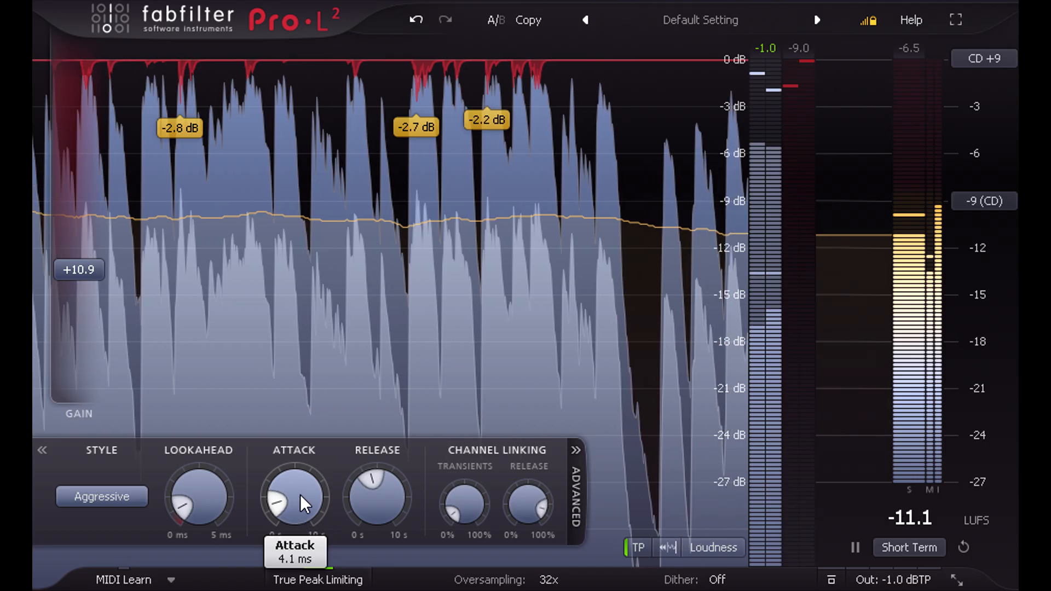
{"action": "left_click_drag", "start_coordinate": [304, 502], "coordinate": [306, 479]}
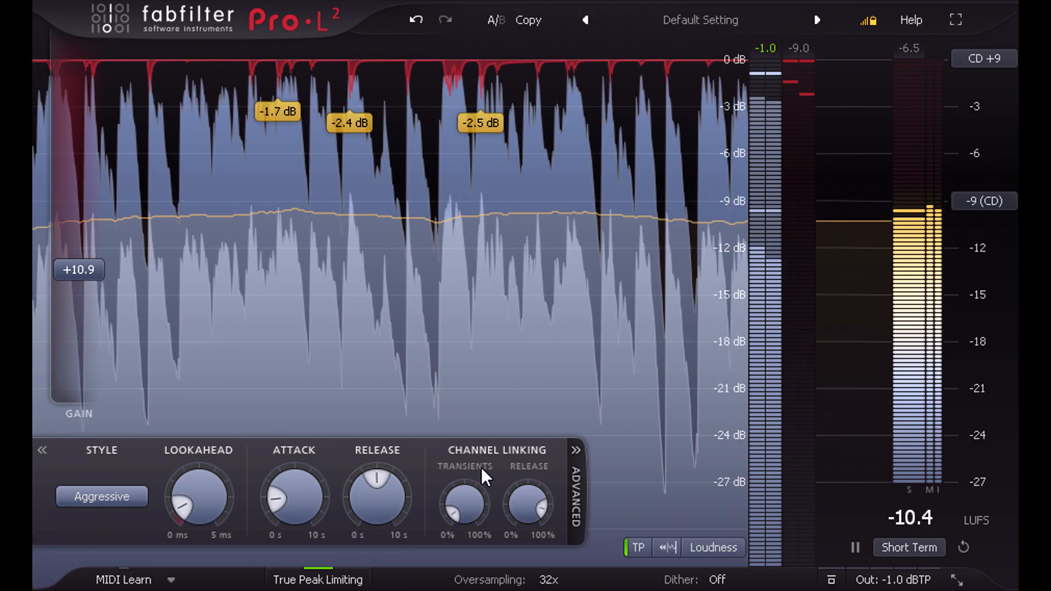
Set channel linking to 7% for transients and 85% for release
{"action": "left_click_drag", "start_coordinate": [465, 506], "coordinate": [470, 489]}
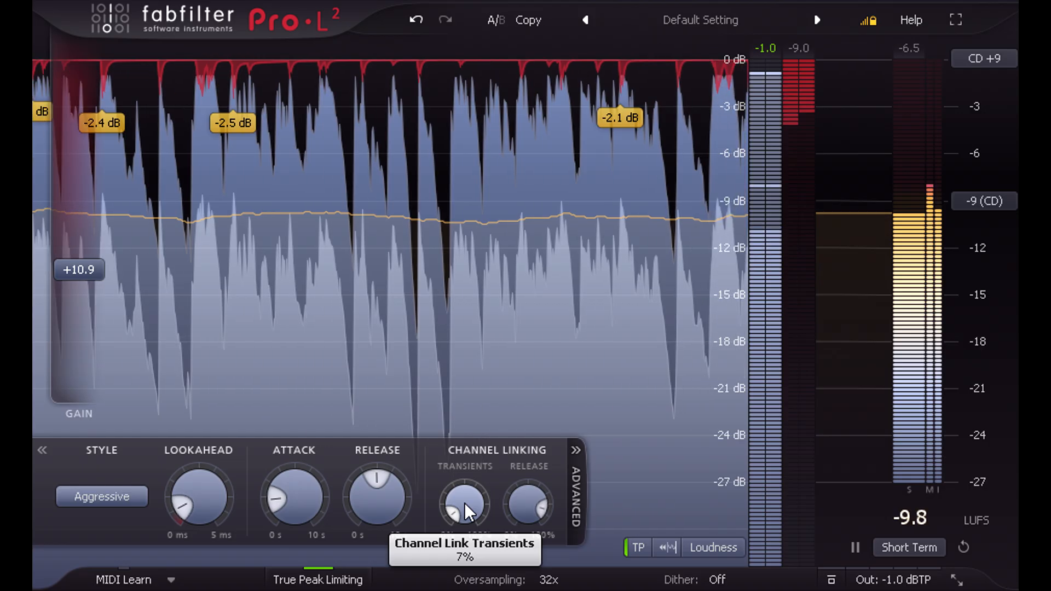
{"action": "left_click_drag", "start_coordinate": [464, 503], "coordinate": [465, 524]}
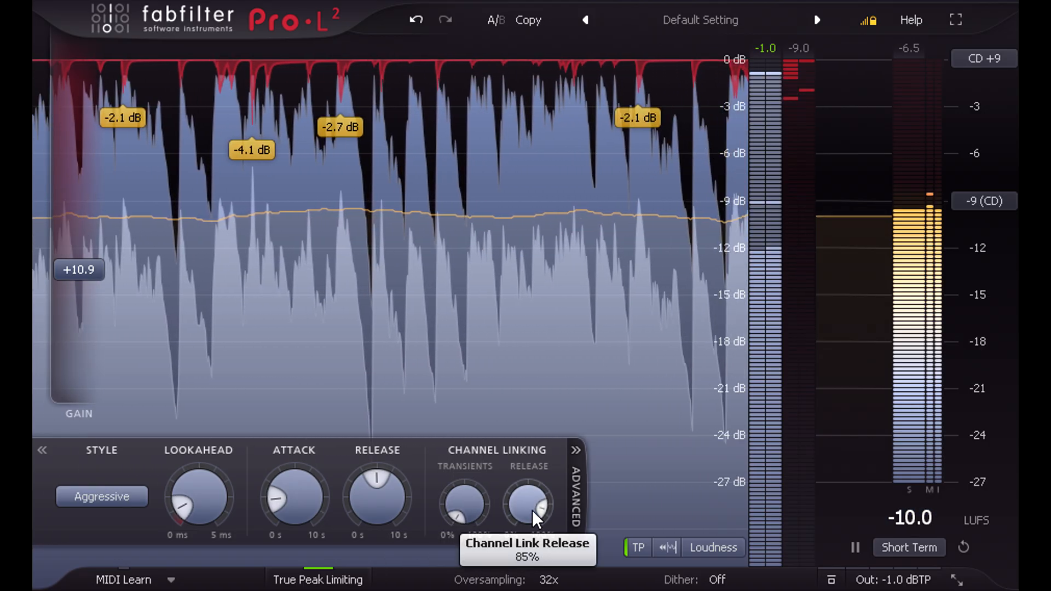
{"action": "left_click_drag", "start_coordinate": [529, 509], "coordinate": [529, 496]}
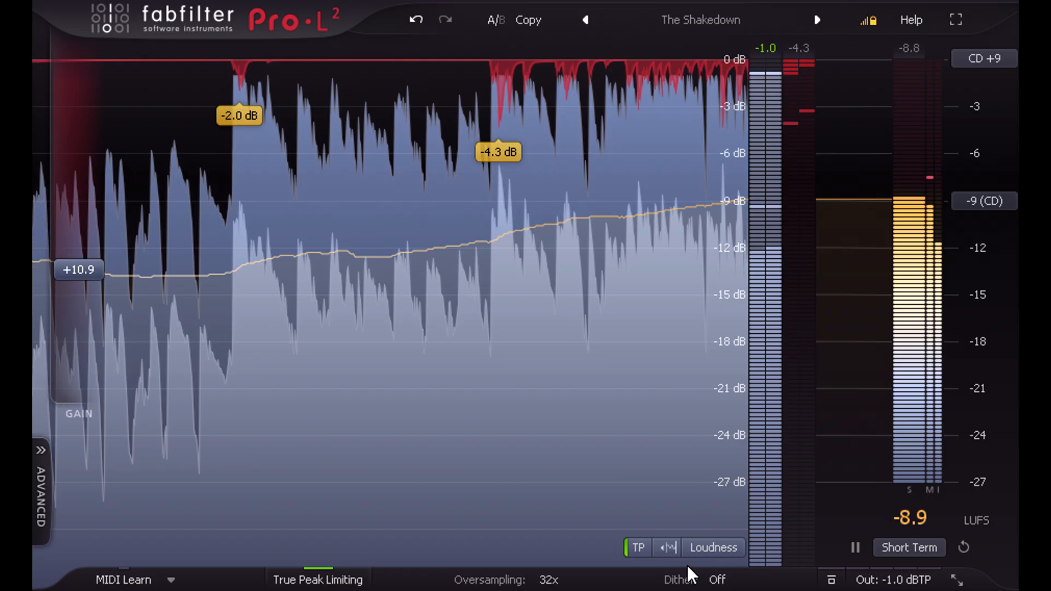
Enlarge Pro-L 2 to full screen for a larger, finer level display
{"action": "left_click", "coordinate": [667, 547]}
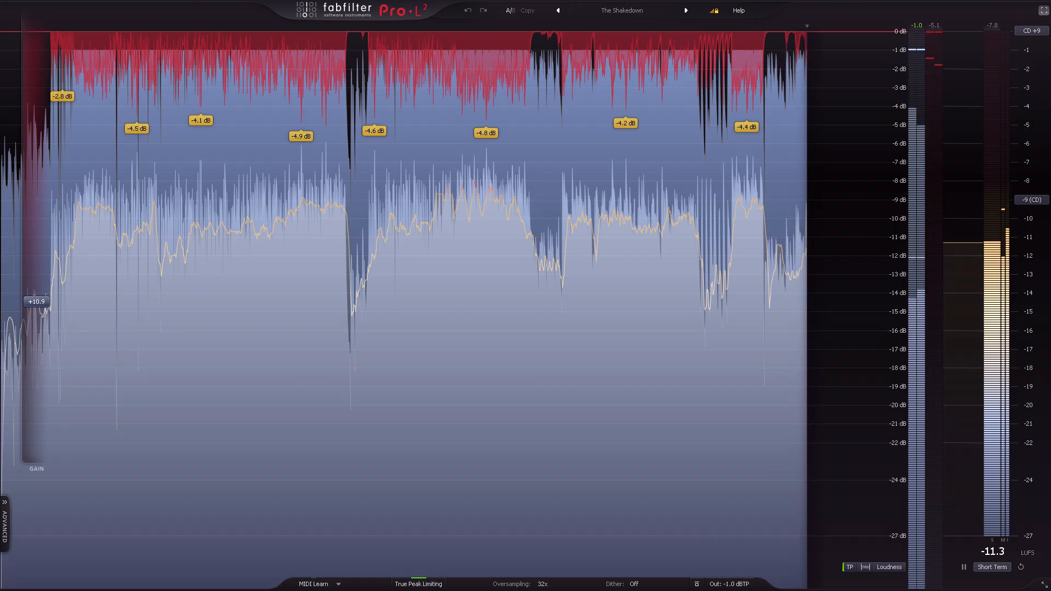
Leave full screen for the compact layout showing the Modern Default Setting at +6 dB
{"action": "left_click", "coordinate": [795, 437]}
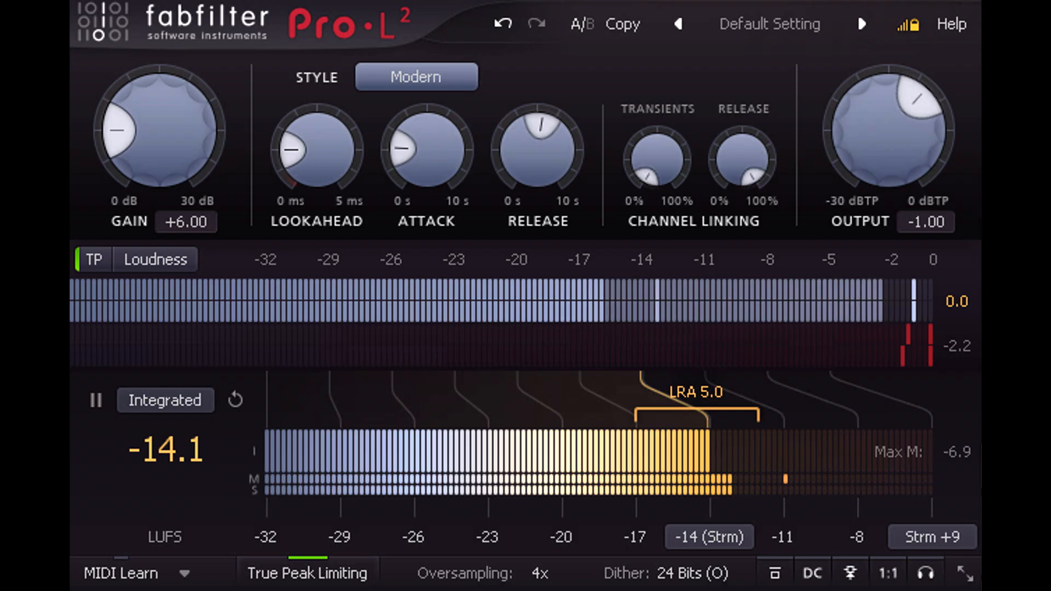
Bring up the Help menu to enable interactive help hints
{"action": "left_click", "coordinate": [951, 23]}
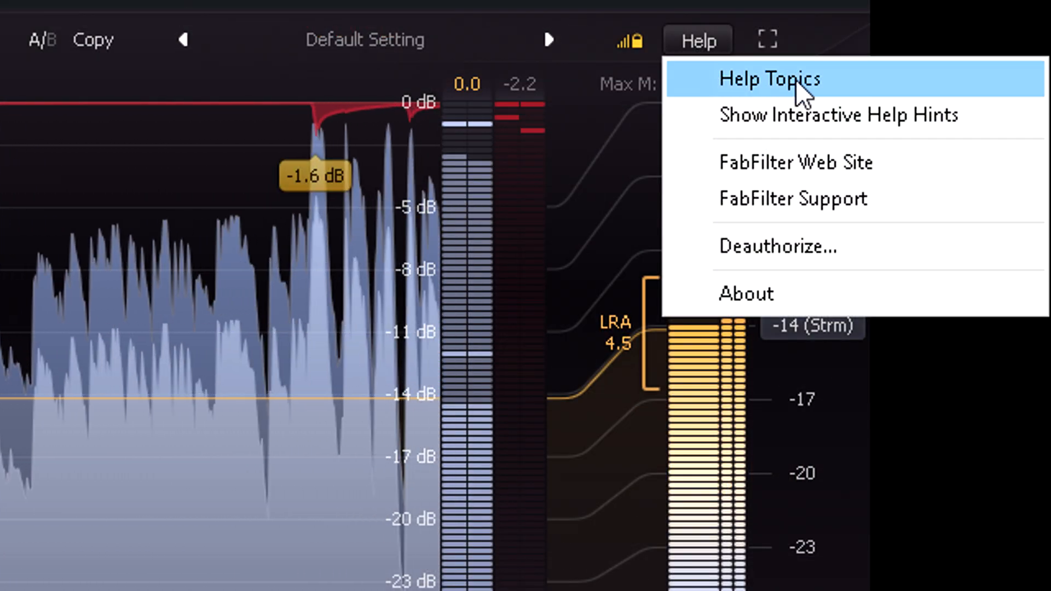
{"action": "mouse_move", "coordinate": [822, 115]}
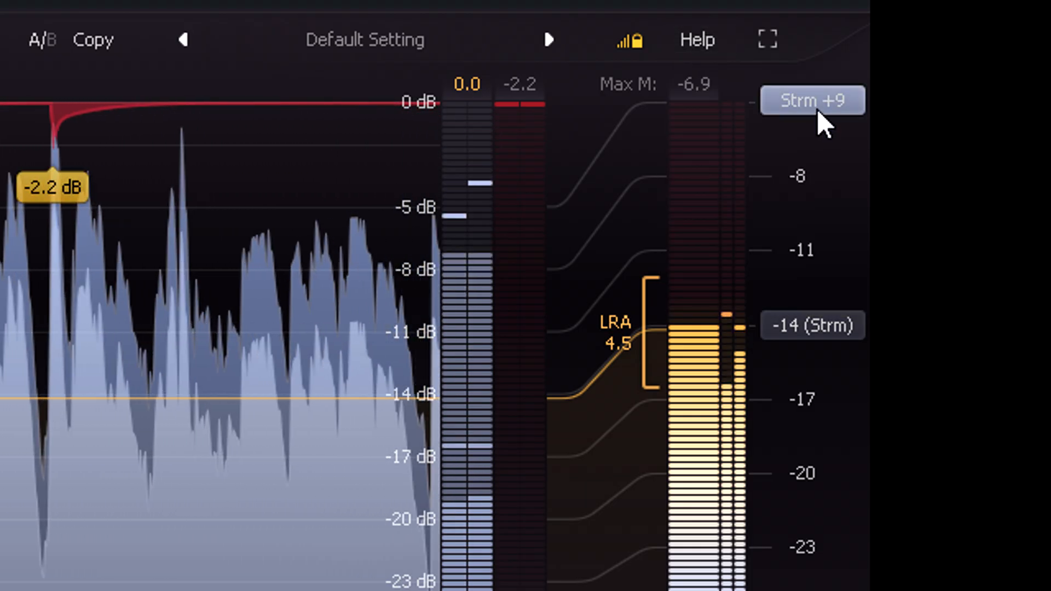
{"action": "mouse_move", "coordinate": [613, 41]}
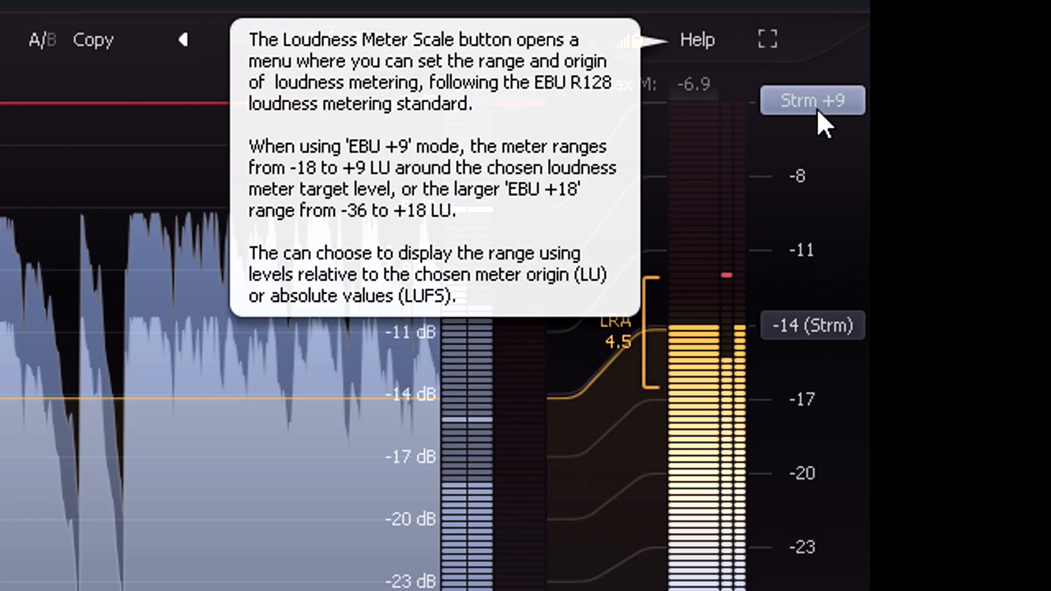